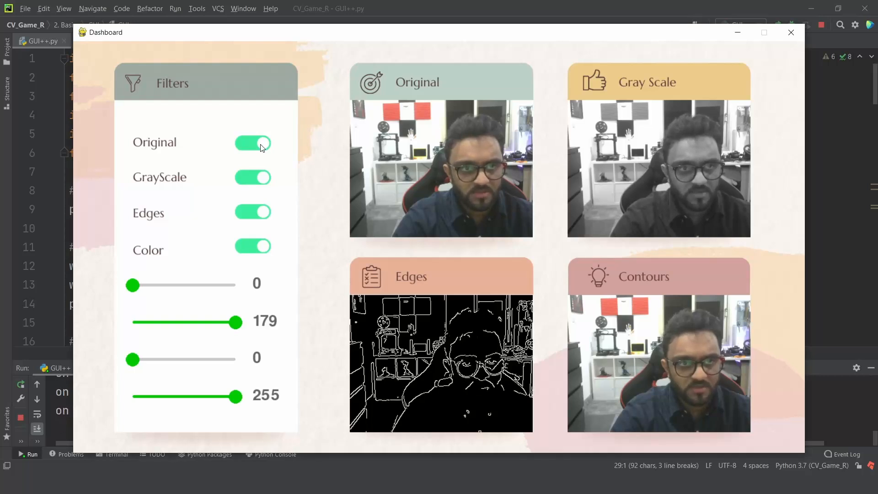
# - Toggle the Original and Edges feeds off and on, and restore the Contours feed
pyautogui.click(252, 142)
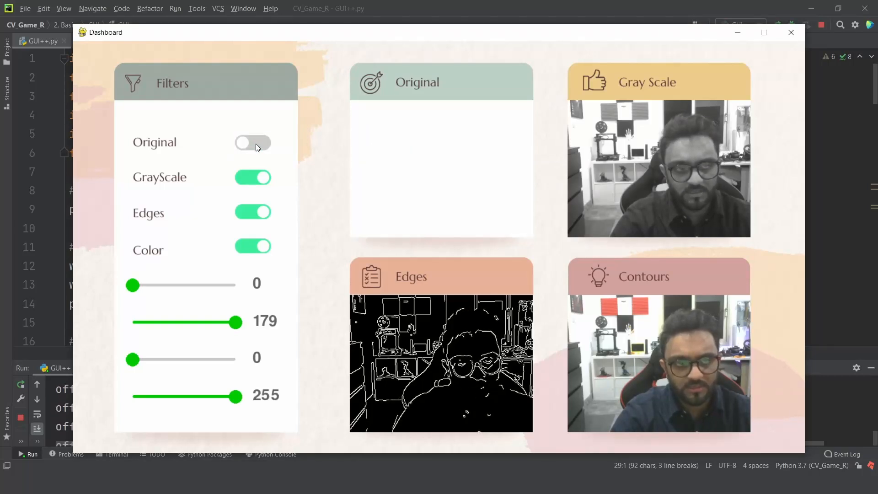
pyautogui.click(252, 143)
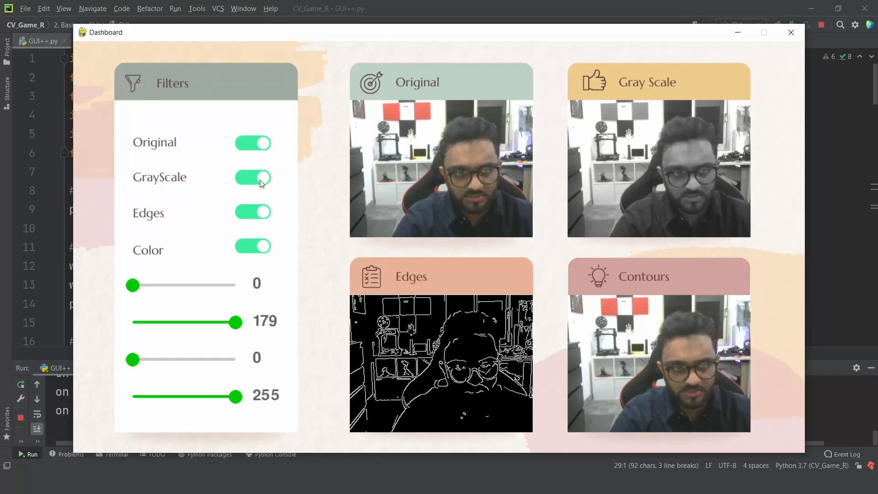
pyautogui.click(253, 212)
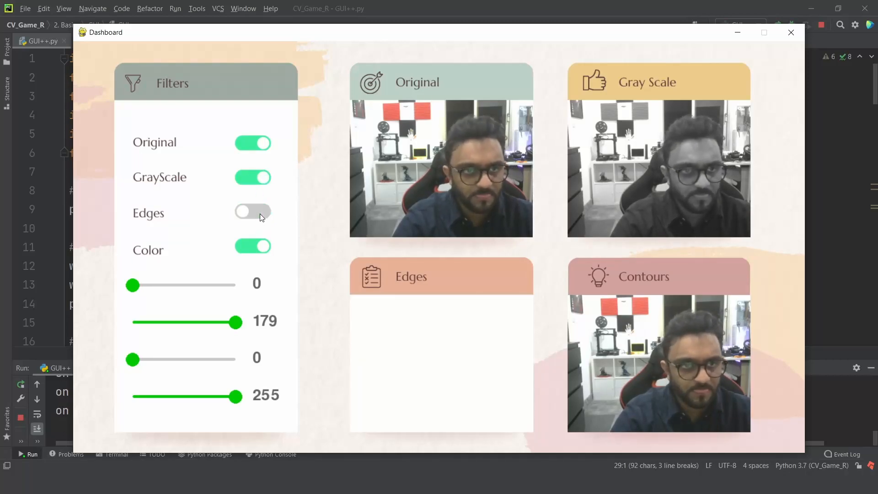
pyautogui.click(253, 212)
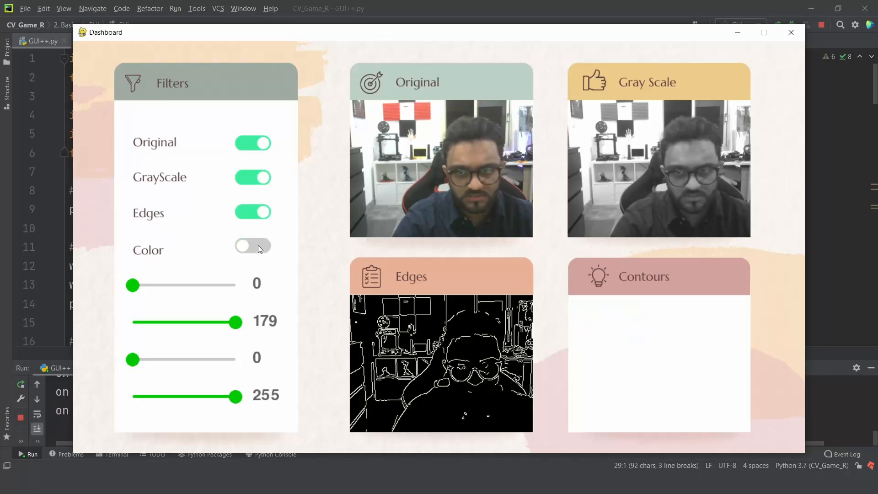
pyautogui.click(252, 246)
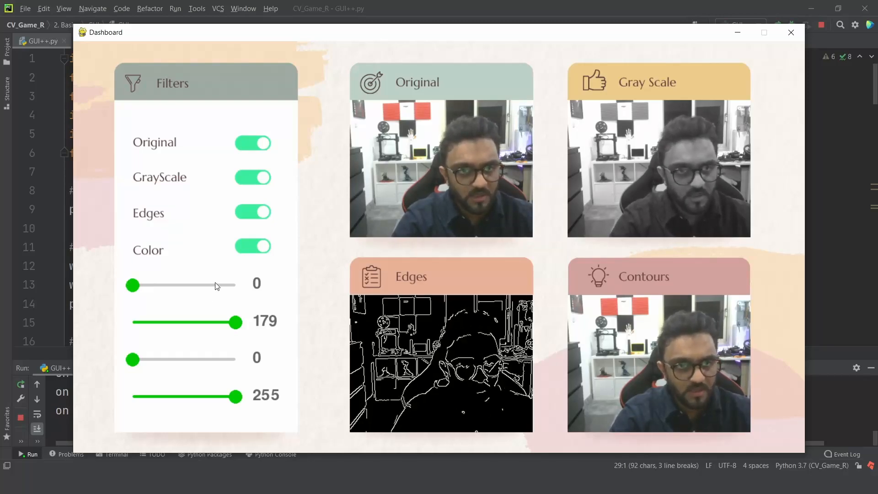
pyautogui.moveTo(260, 269)
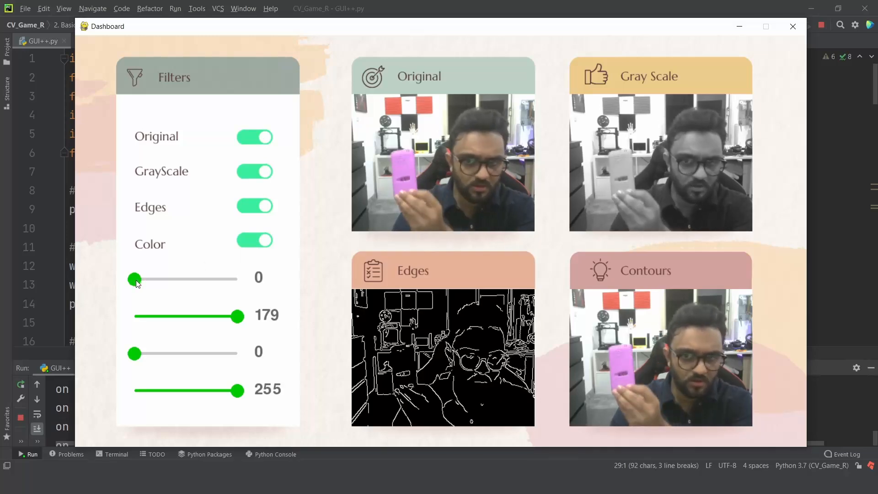
# - Raise the first colour threshold slider from 0 to 133 to isolate the phone
pyautogui.moveTo(134, 278); pyautogui.dragTo(139, 278)
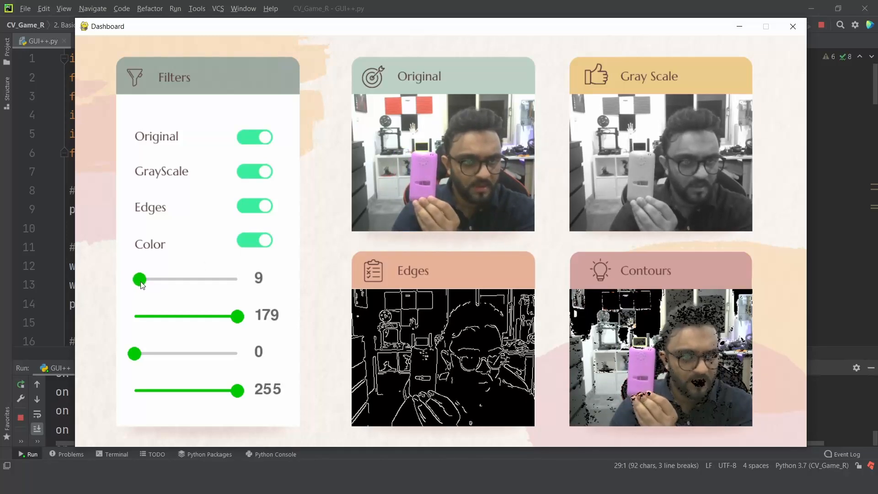
pyautogui.moveTo(139, 279); pyautogui.dragTo(177, 279)
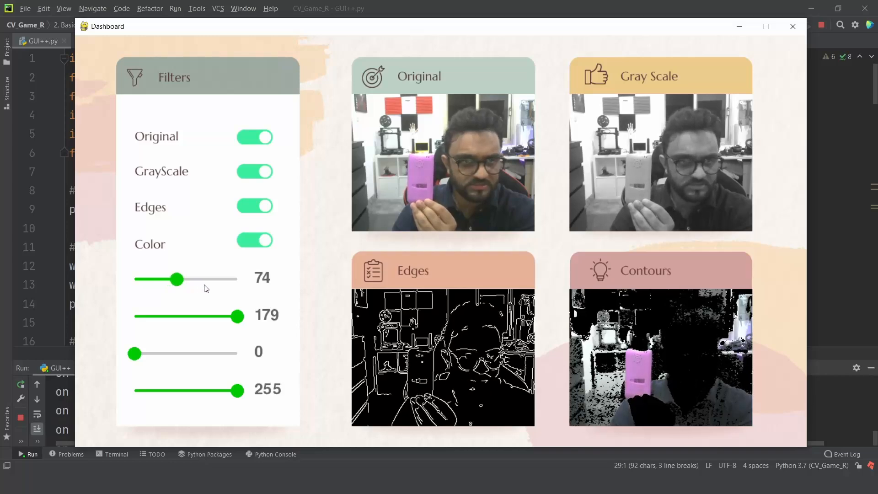
pyautogui.moveTo(176, 279); pyautogui.dragTo(206, 278)
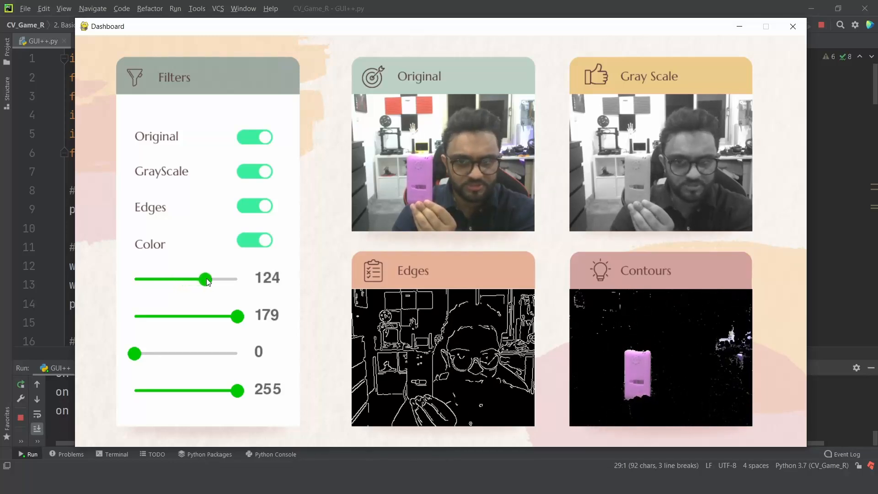
pyautogui.moveTo(205, 278); pyautogui.dragTo(211, 278)
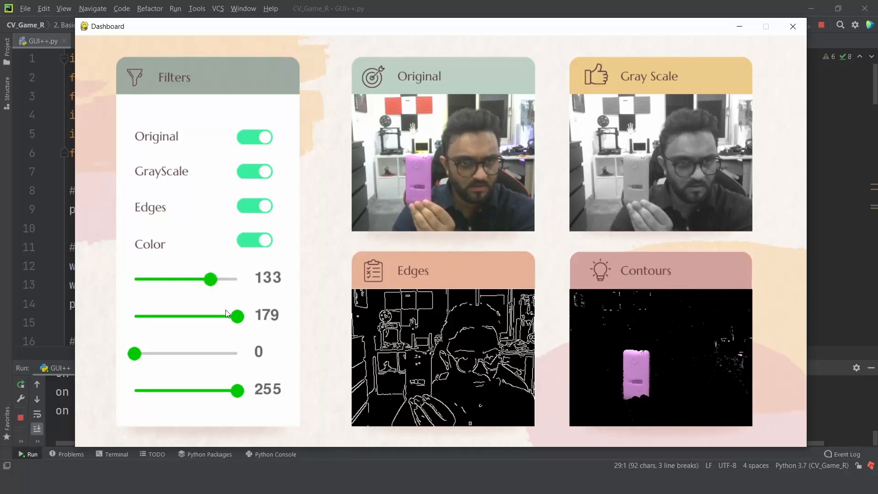
# - Set the remaining thresholds to 159, 49 and 105, clearing speckles around the phone
pyautogui.moveTo(237, 315); pyautogui.dragTo(232, 315)
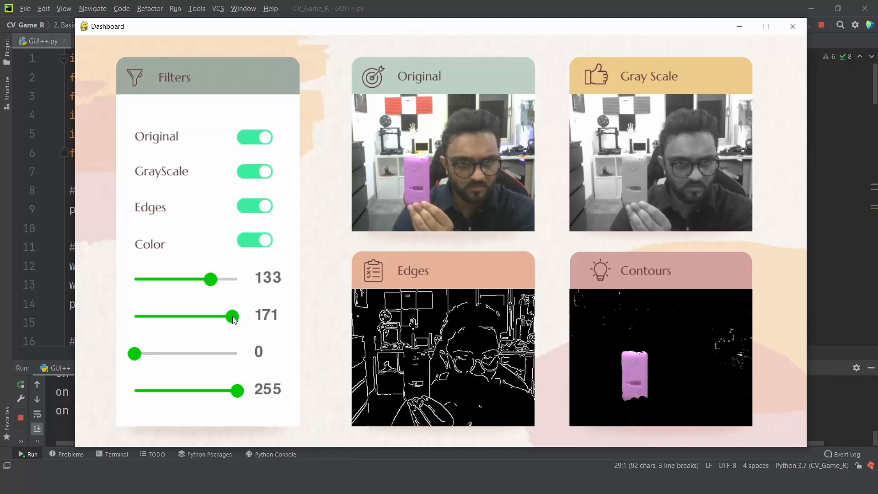
pyautogui.moveTo(232, 316); pyautogui.dragTo(220, 316)
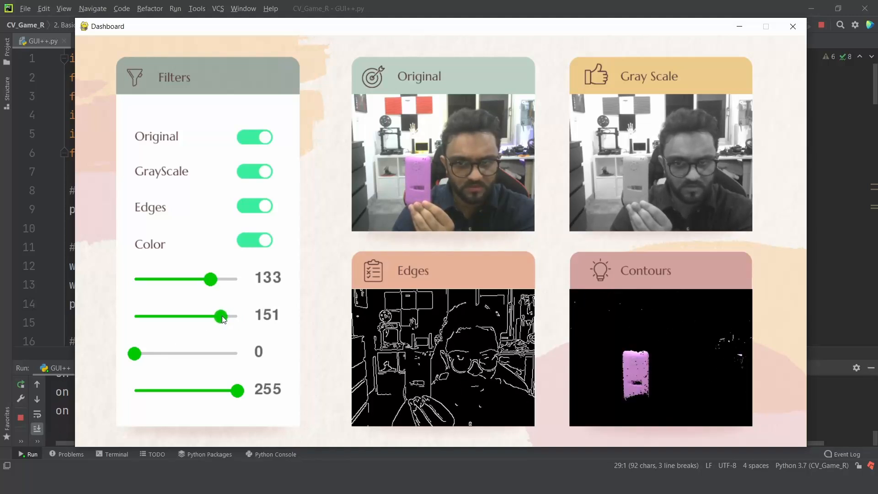
pyautogui.moveTo(134, 353); pyautogui.dragTo(143, 354)
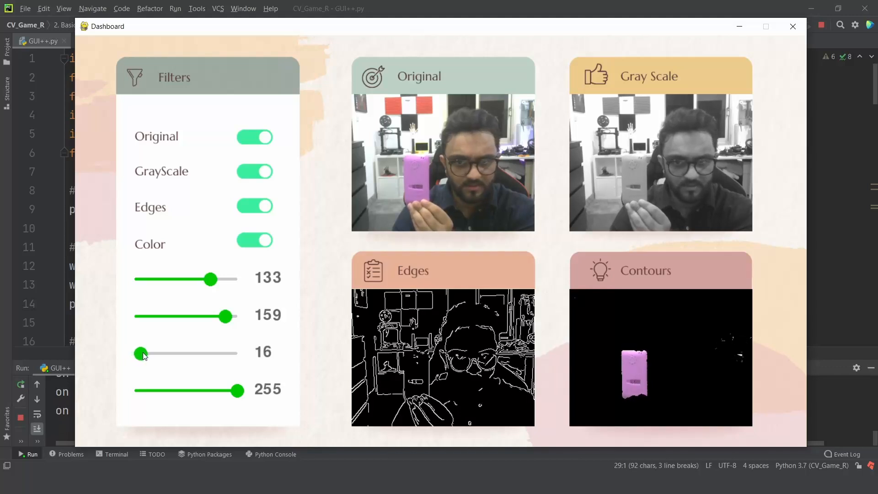
pyautogui.moveTo(141, 352); pyautogui.dragTo(155, 353)
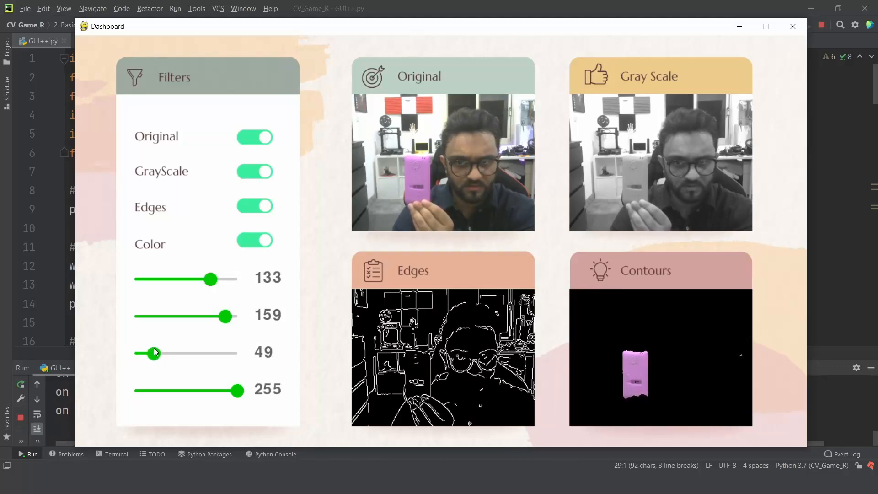
pyautogui.moveTo(237, 390); pyautogui.dragTo(195, 390)
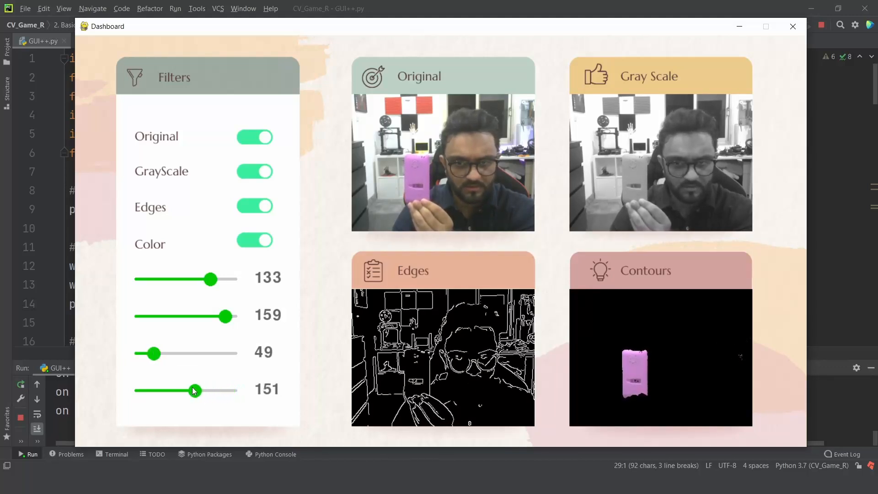
pyautogui.moveTo(194, 390); pyautogui.dragTo(175, 390)
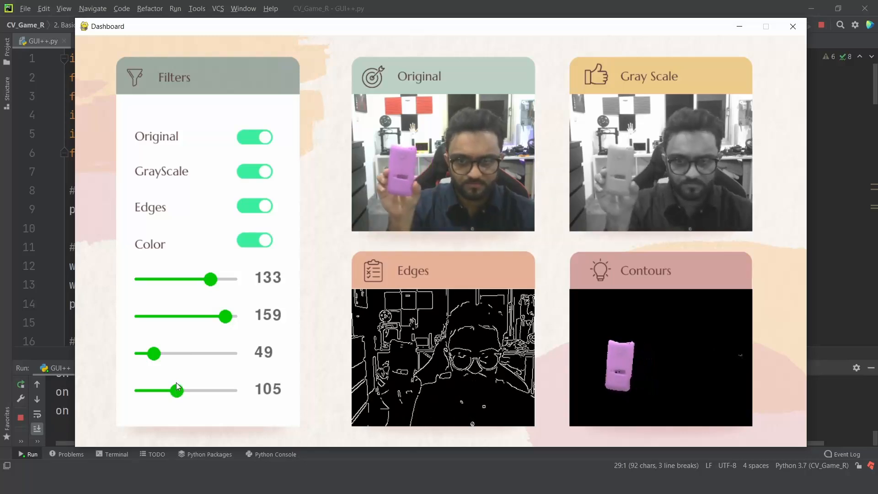